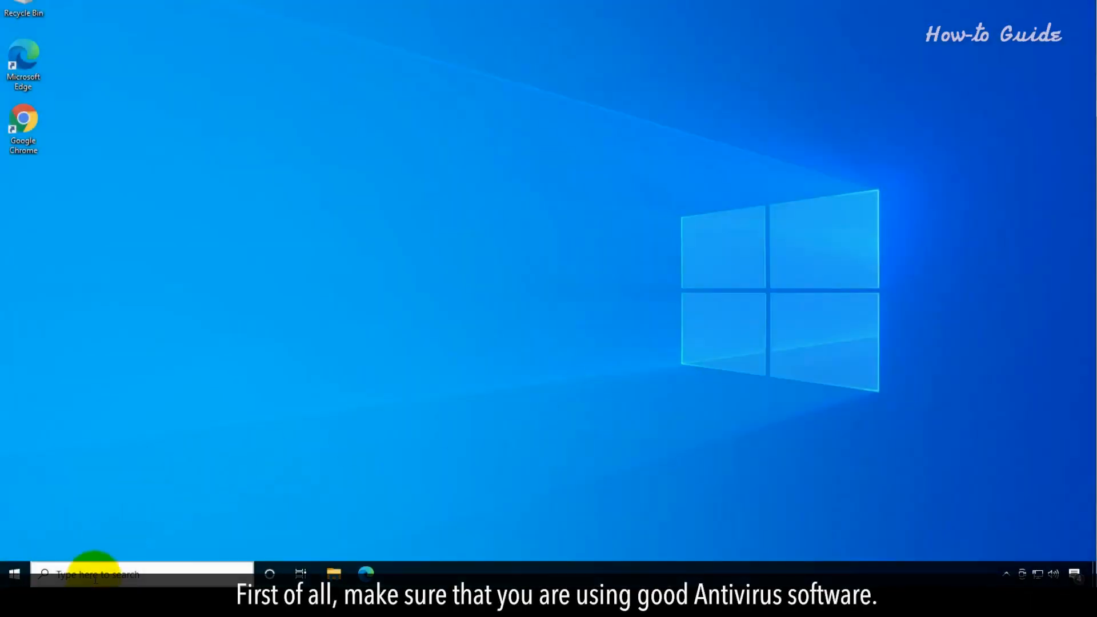
Launch Windows Security from taskbar search and show the Virus & threat protection status
type("windows security")
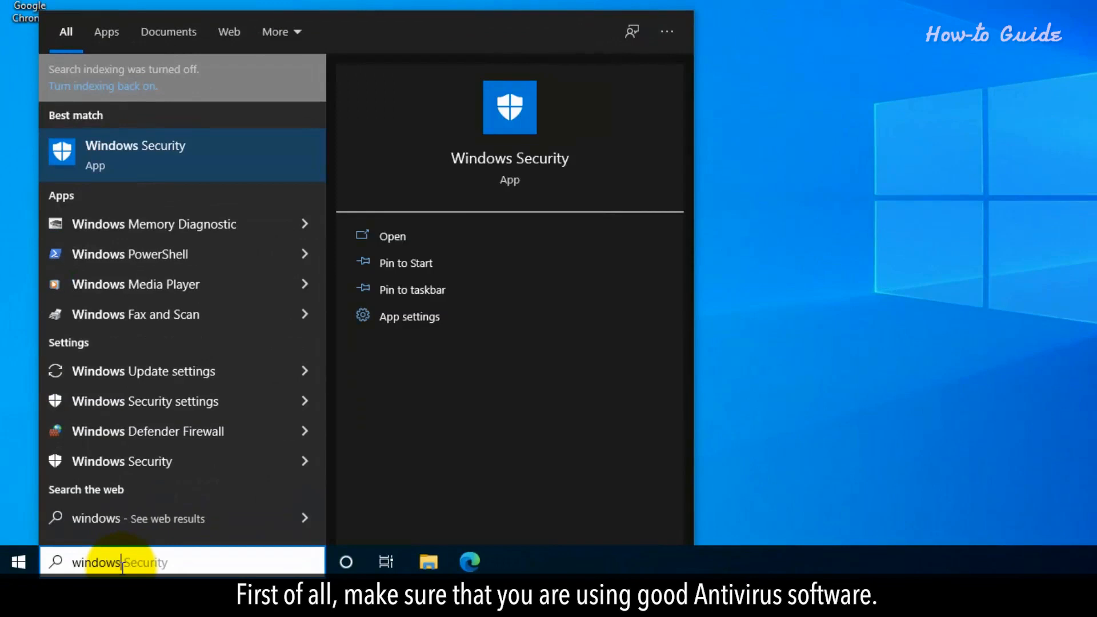
type("windows seurity")
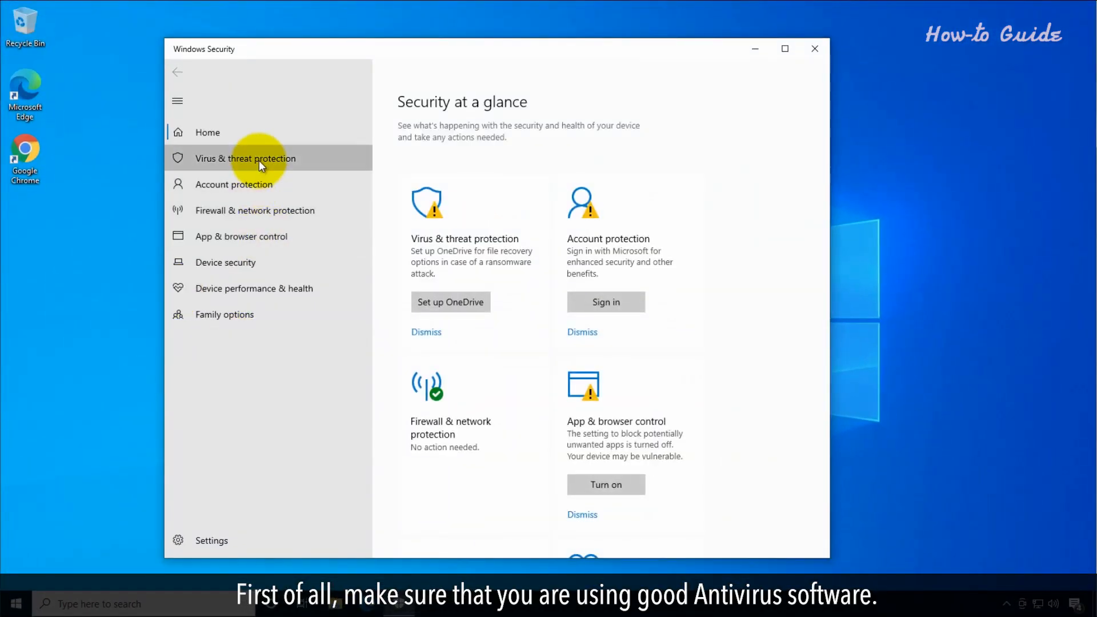
left_click(245, 157)
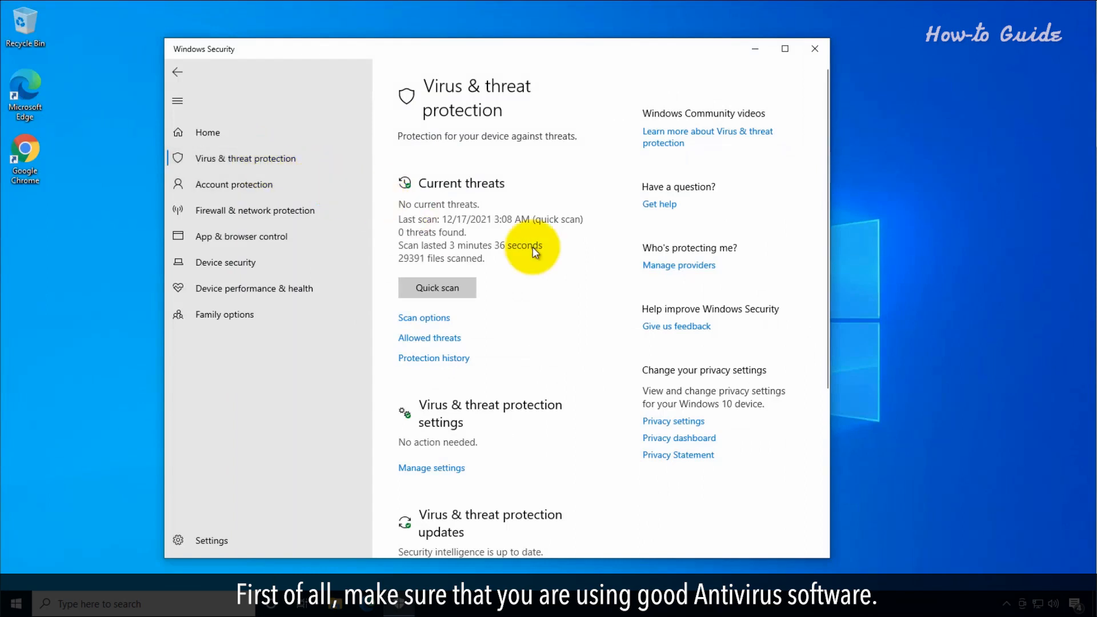
mouse_move(552, 251)
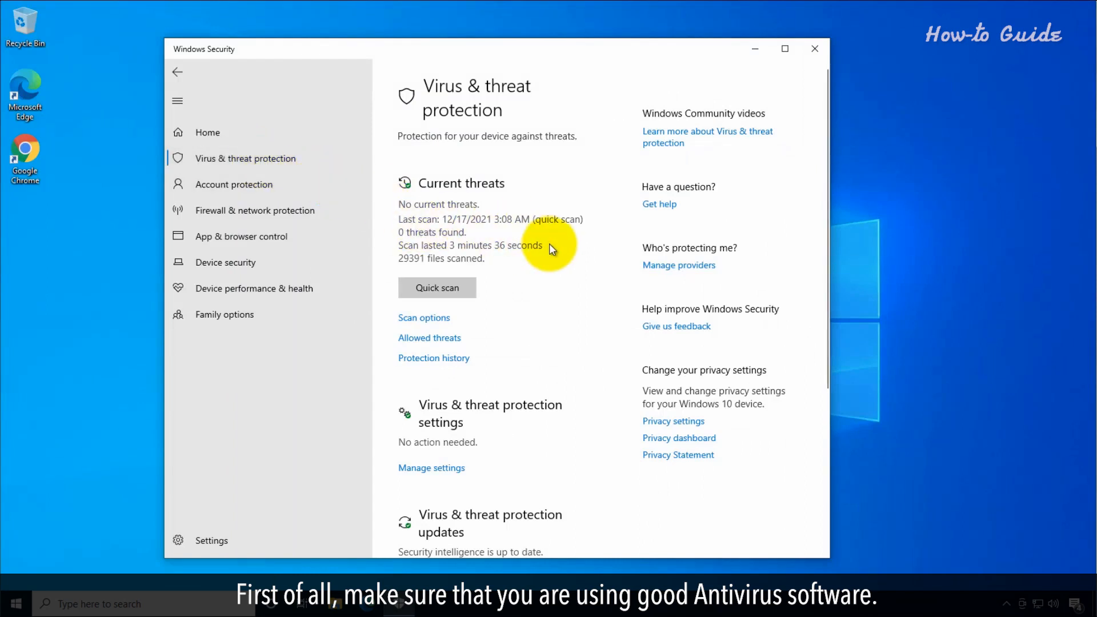
mouse_move(814, 49)
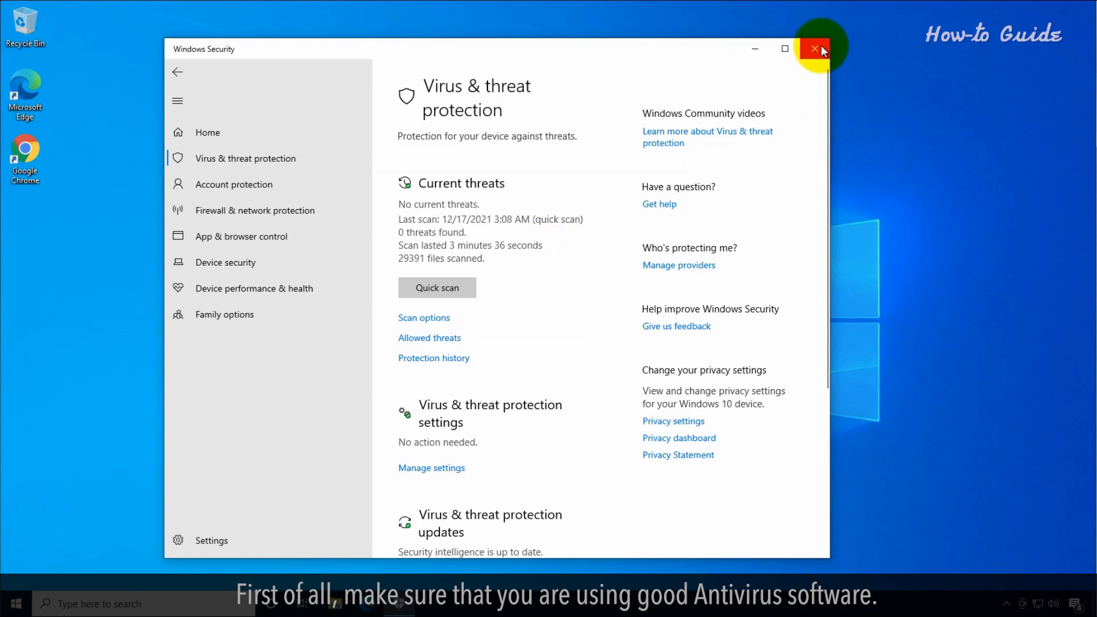
Open Windows Update via taskbar search, confirm the PC is up to date, then close Settings
left_click(813, 50)
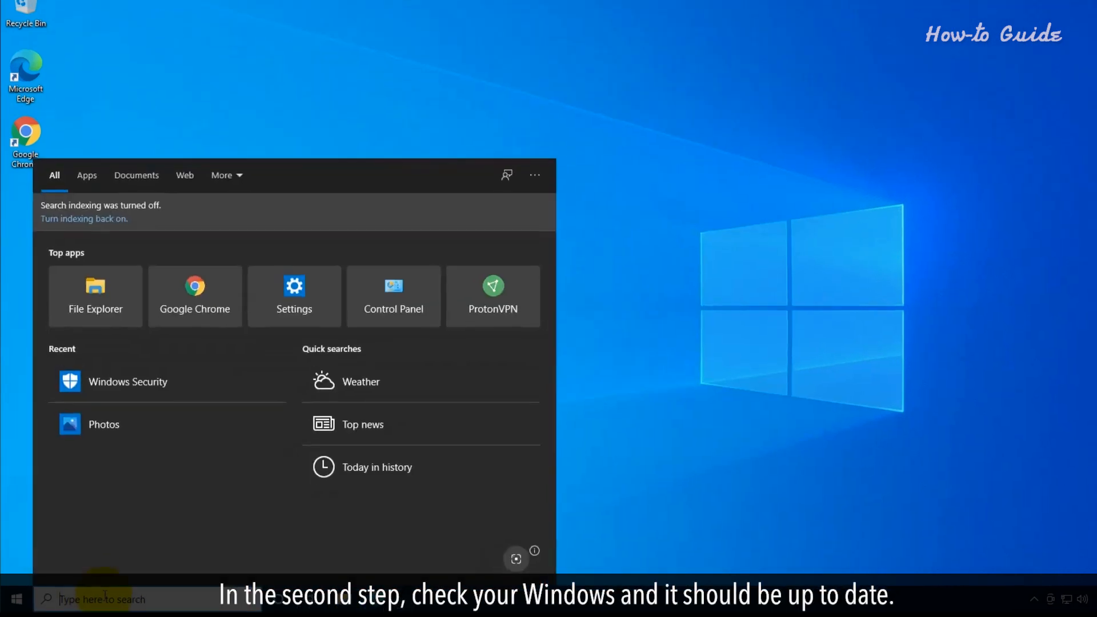
type("update")
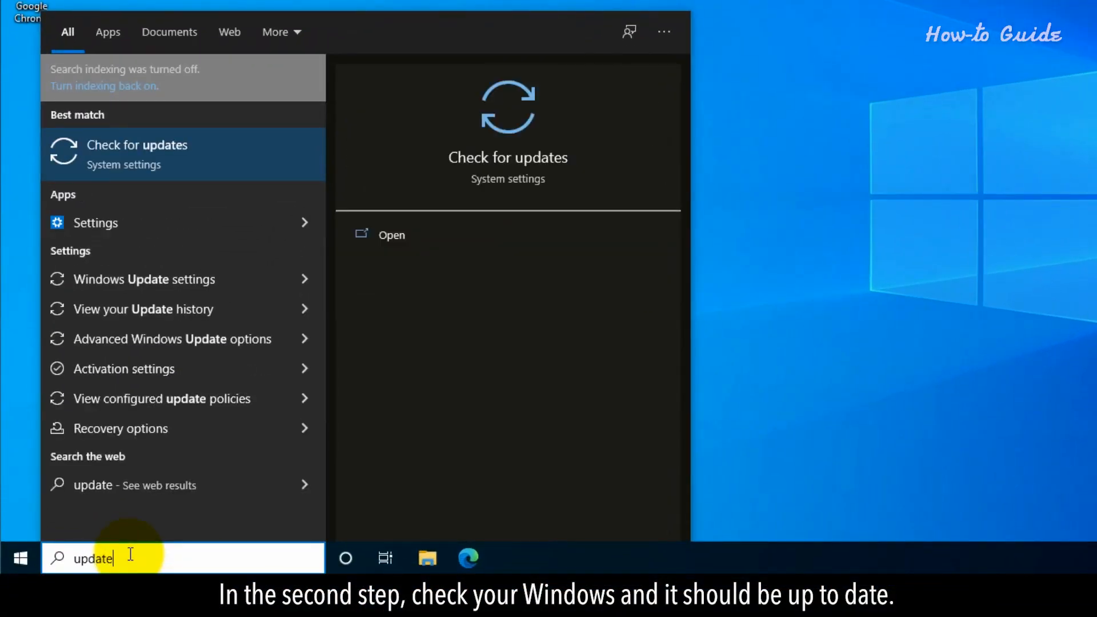
left_click(138, 145)
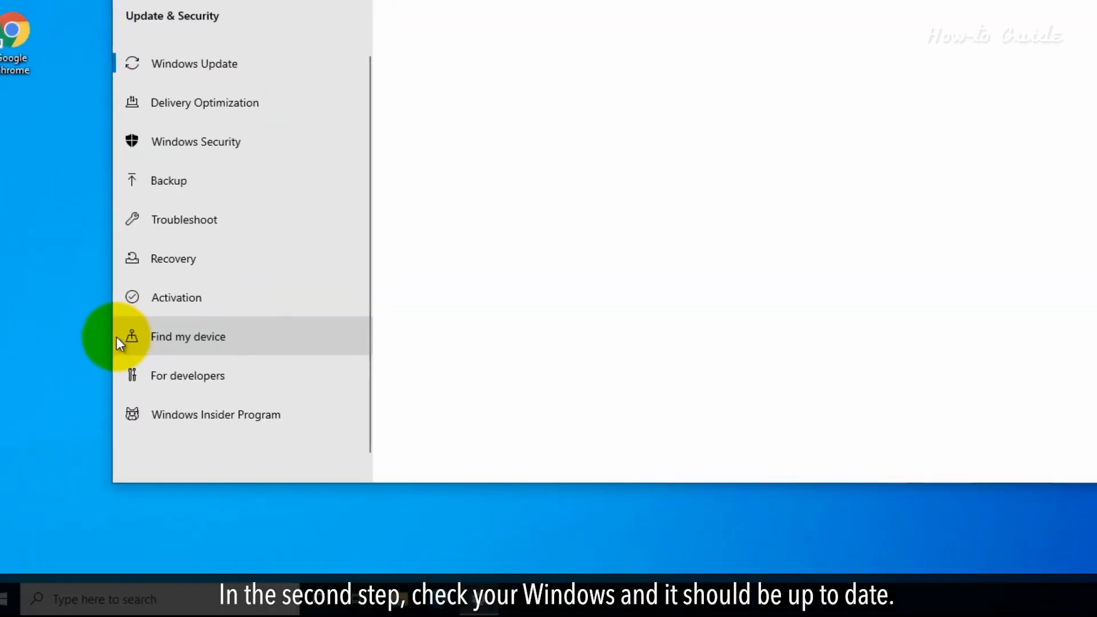
left_click(196, 63)
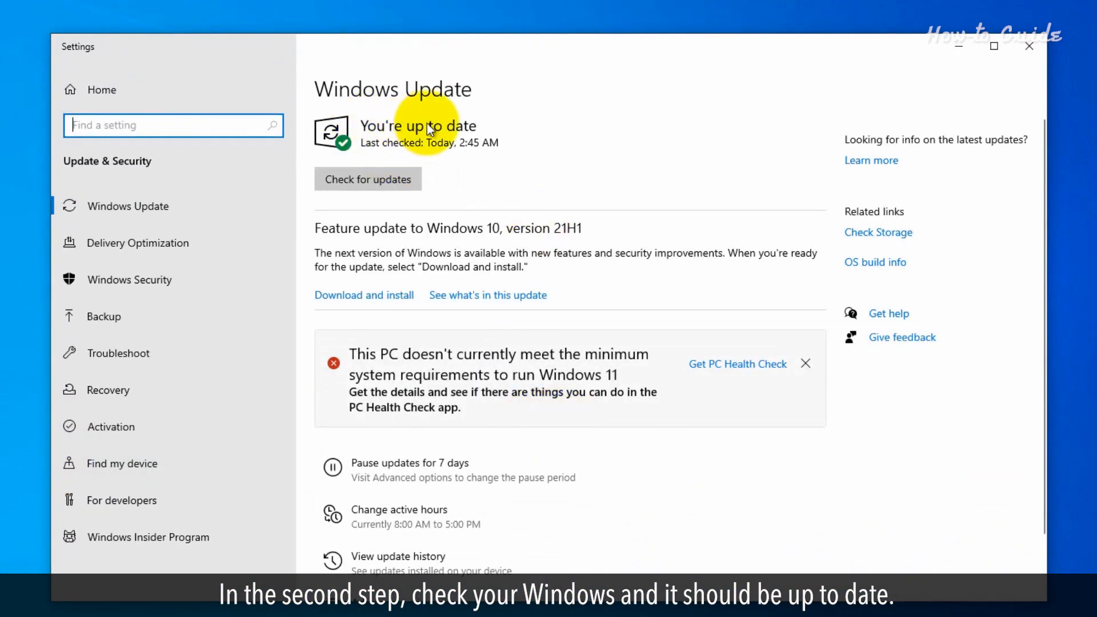
mouse_move(1028, 47)
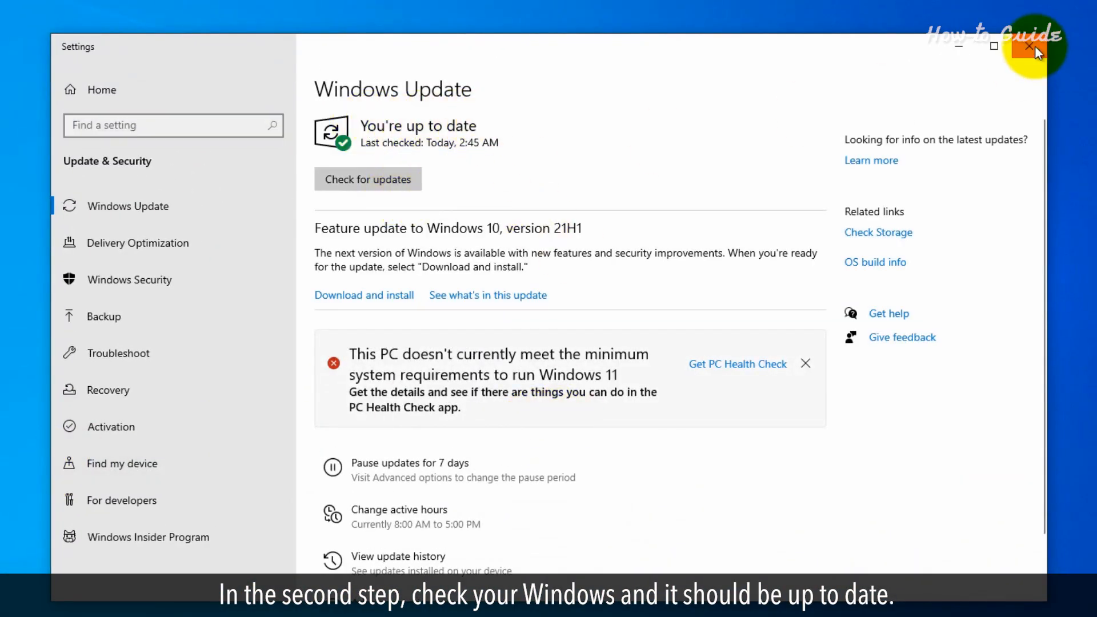
left_click(1029, 45)
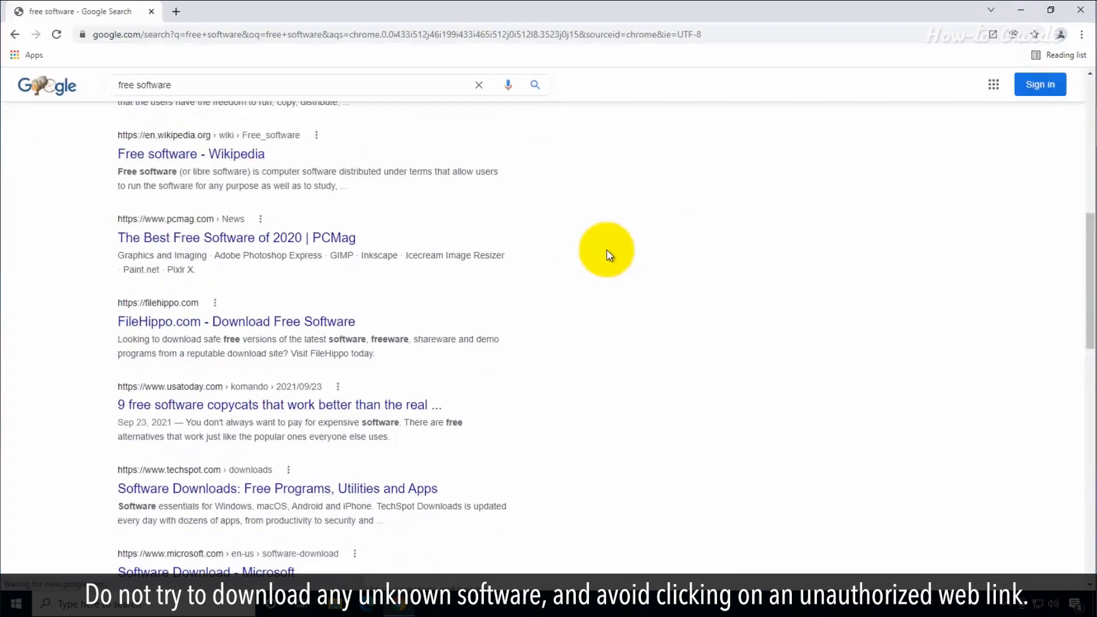
Scroll through the 'free software' Google results, then close Chrome
scroll("down", 3)
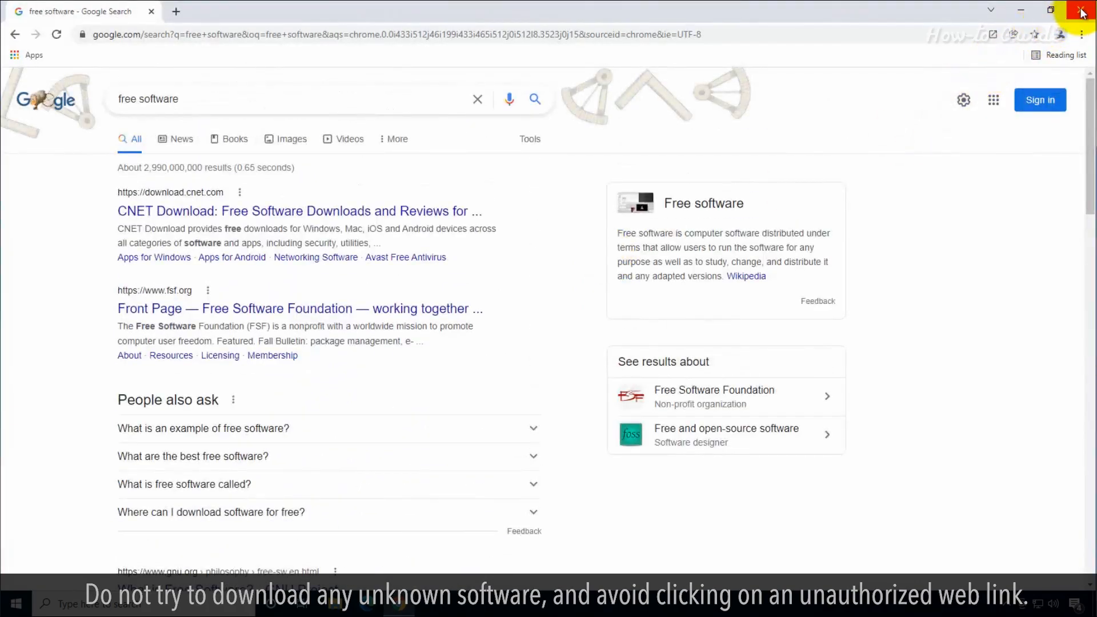
left_click(1081, 13)
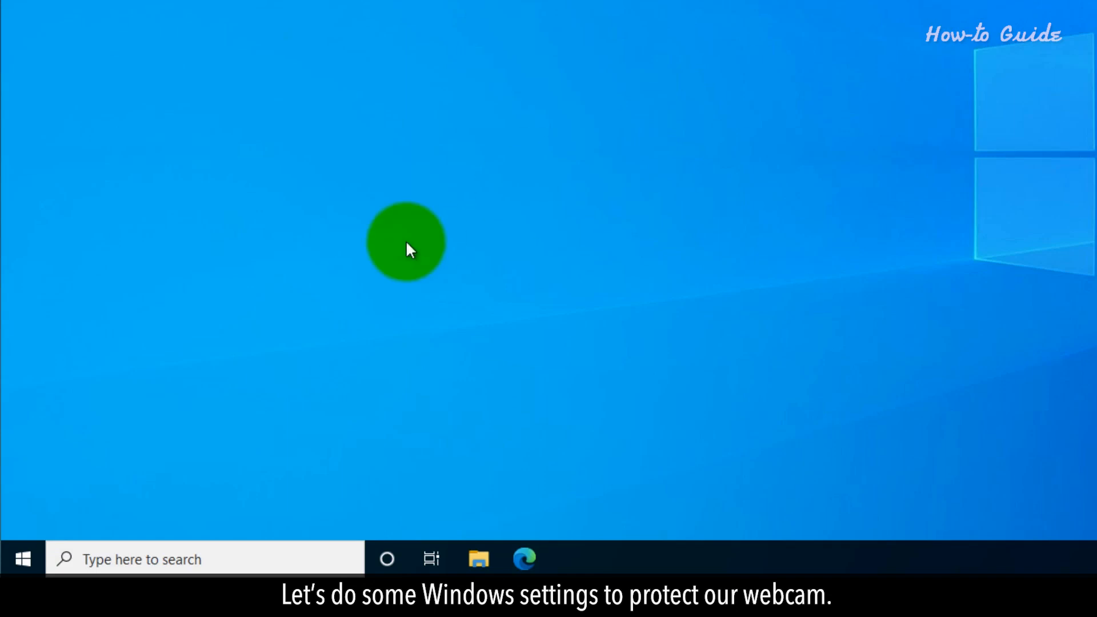
Launch the Settings app from the Start menu's left rail
left_click(23, 559)
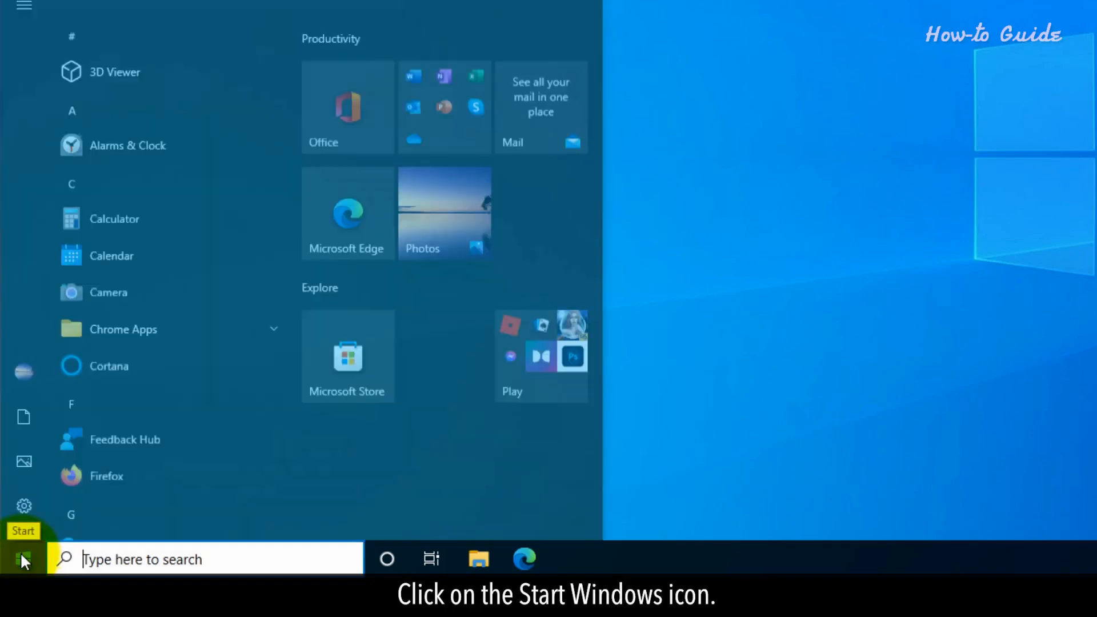
scroll("down", 3)
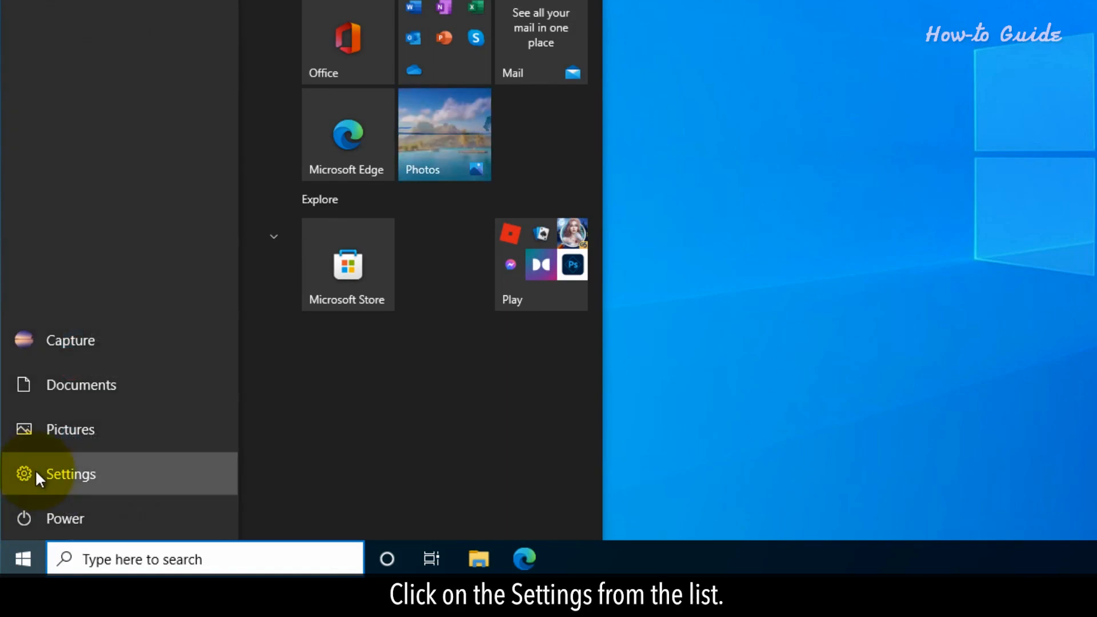
left_click(70, 473)
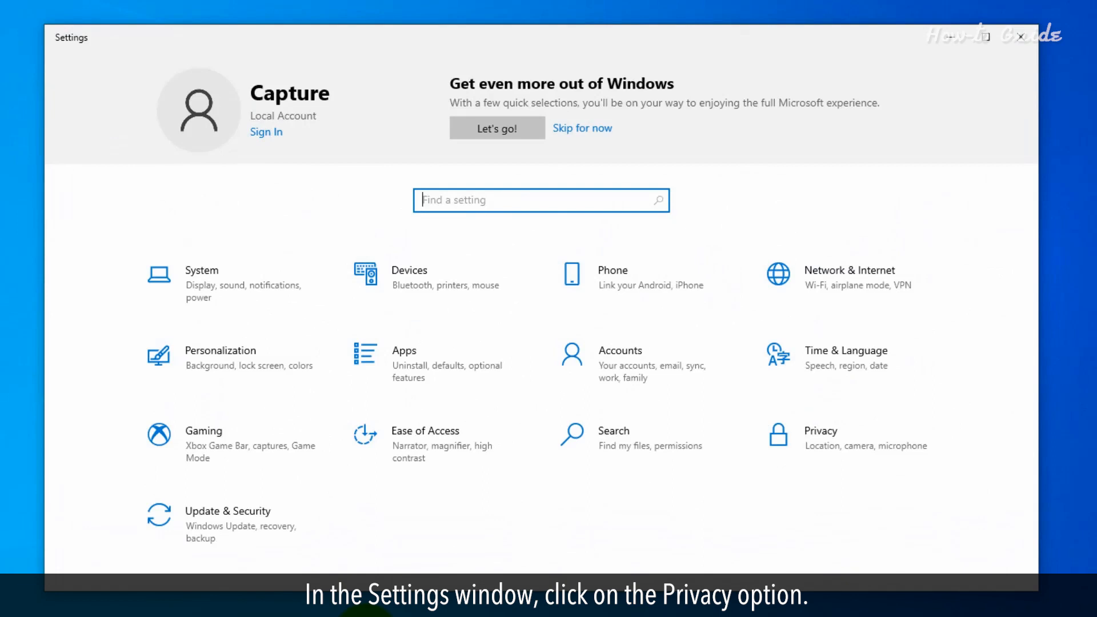
mouse_move(830, 438)
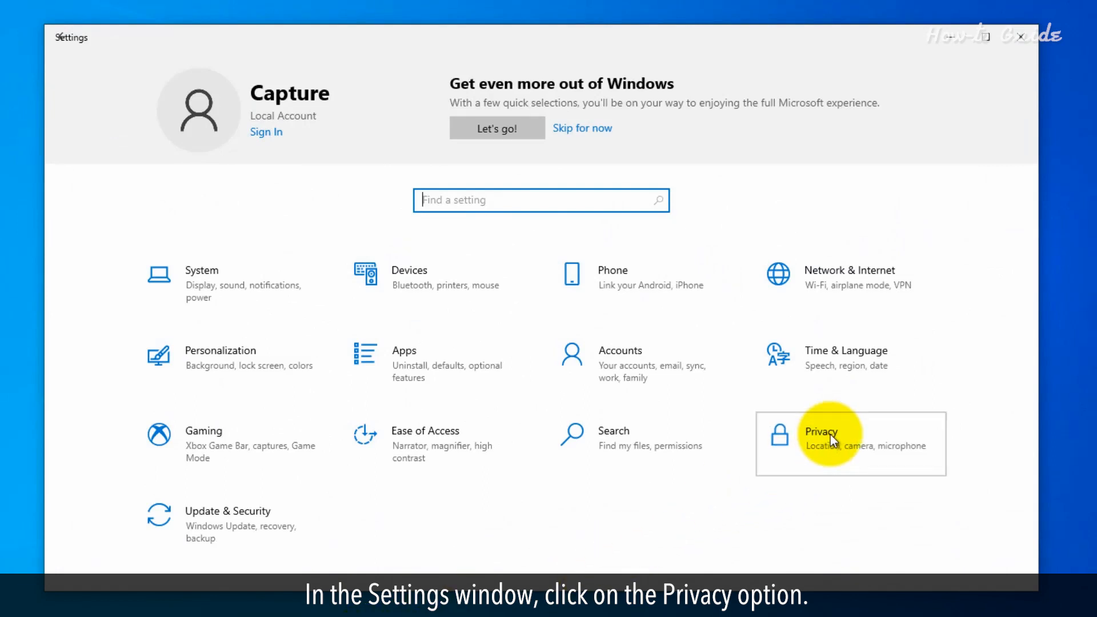
Go to Privacy > Camera, scroll to the Microsoft Store apps list, and re-enable Microsoft Photos camera access
left_click(822, 432)
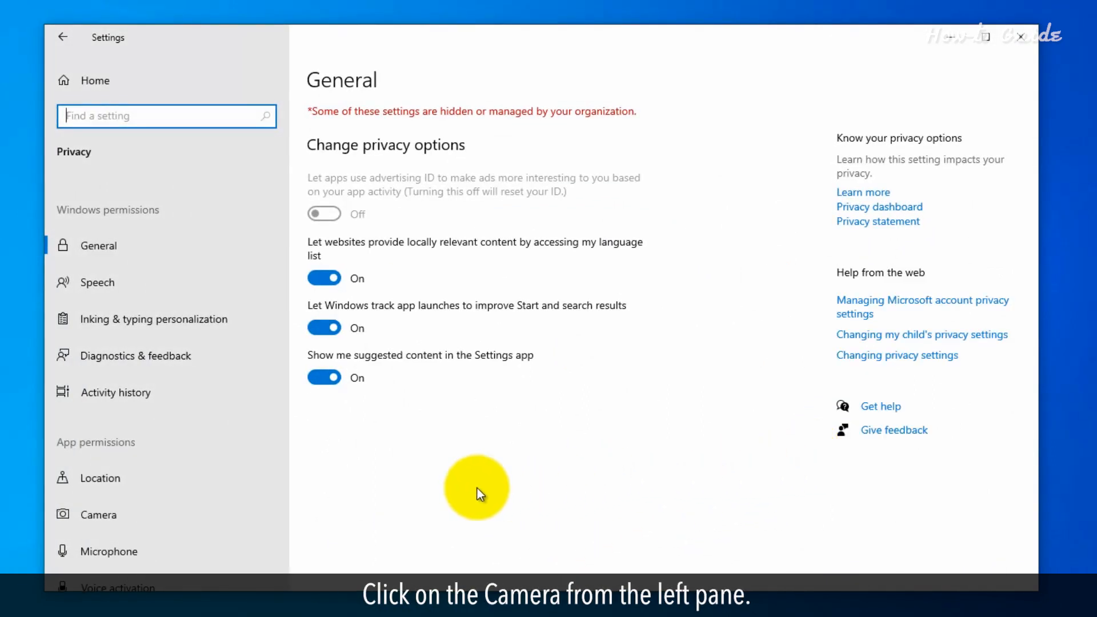
left_click(98, 515)
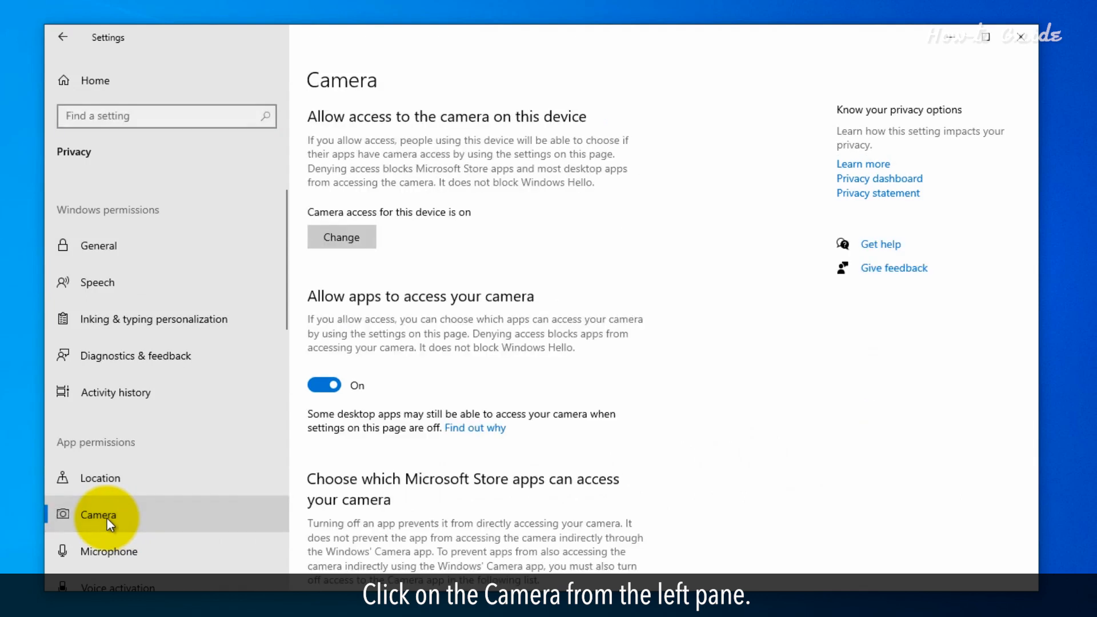
scroll("down", 3)
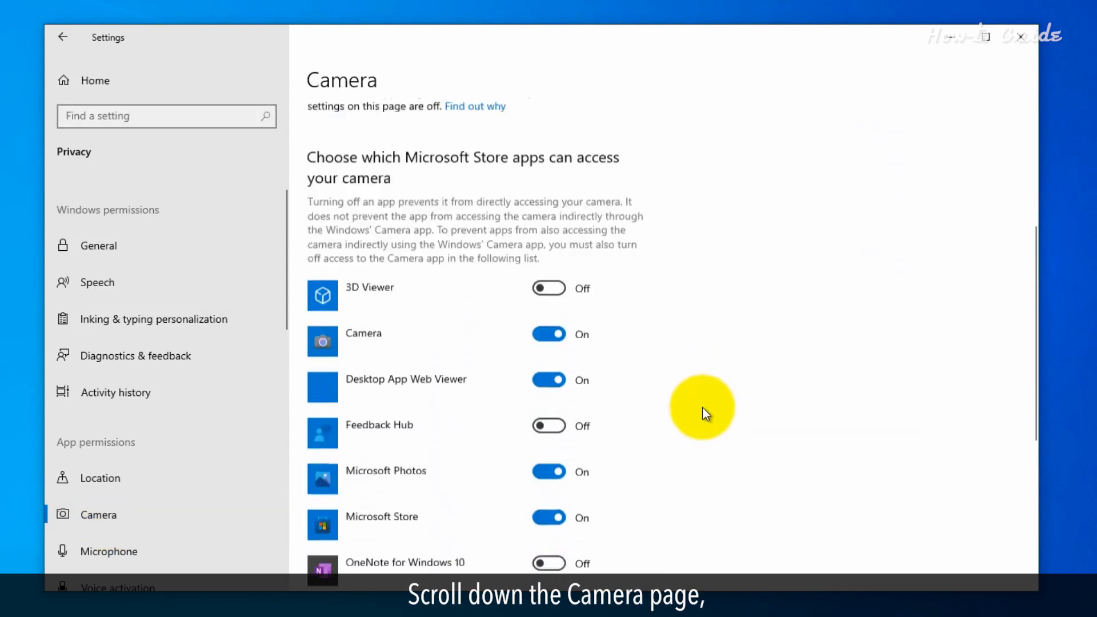
scroll("down", 3)
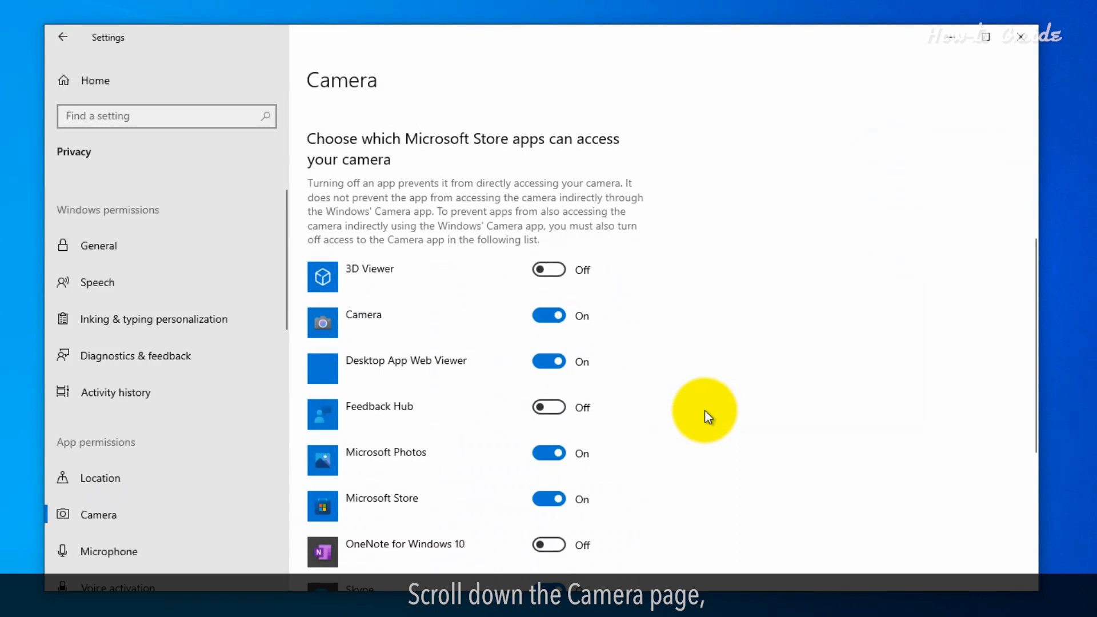
scroll("down", 3)
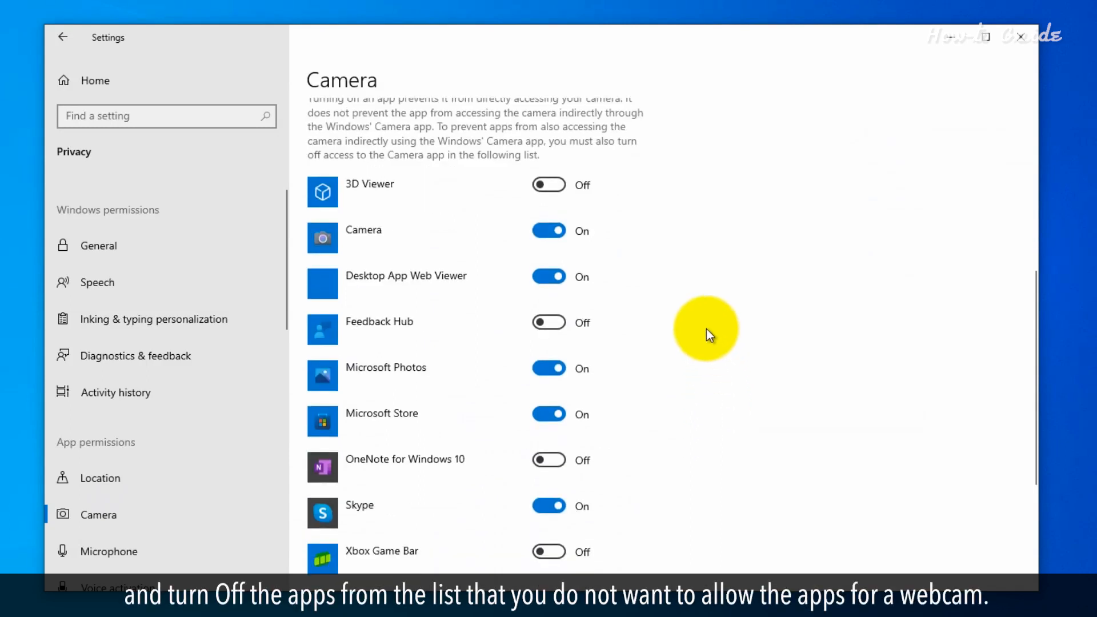
mouse_move(654, 323)
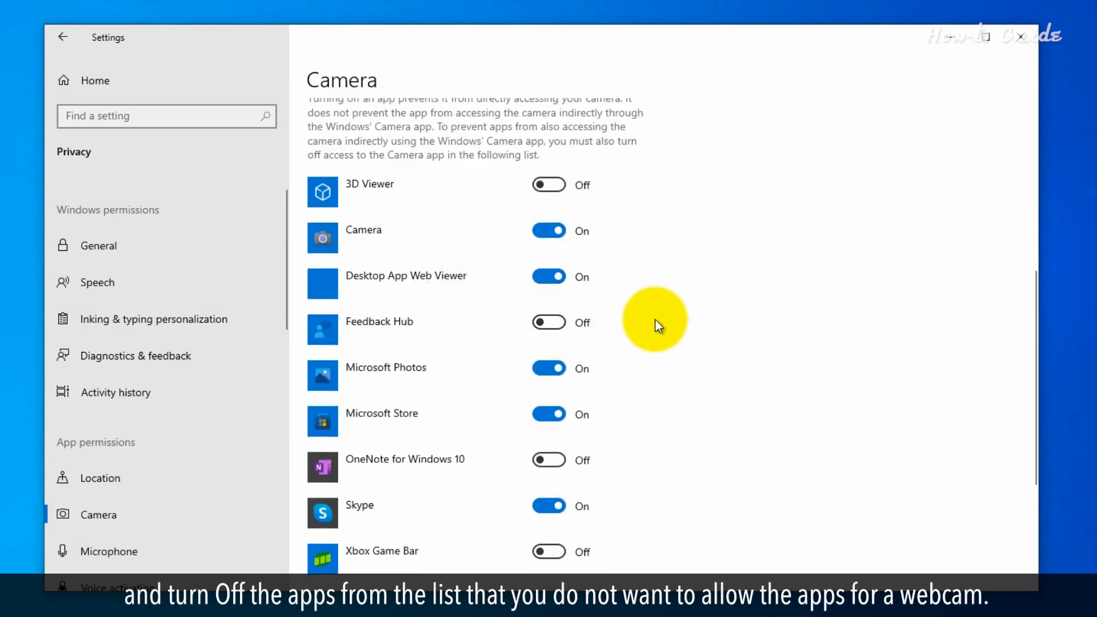
mouse_move(654, 311)
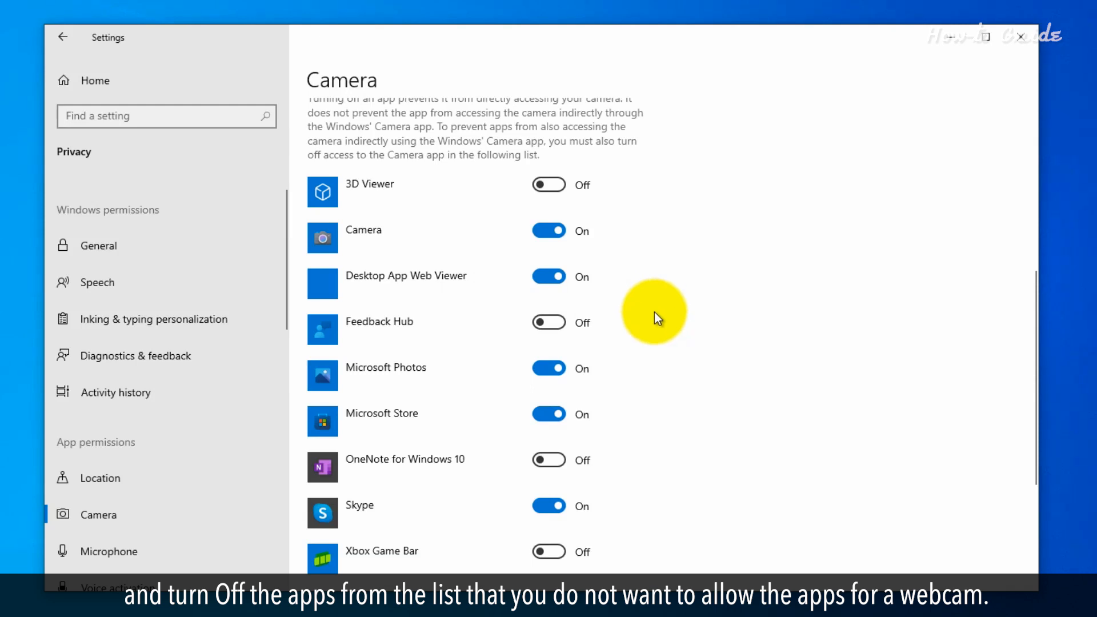
scroll("down", 3)
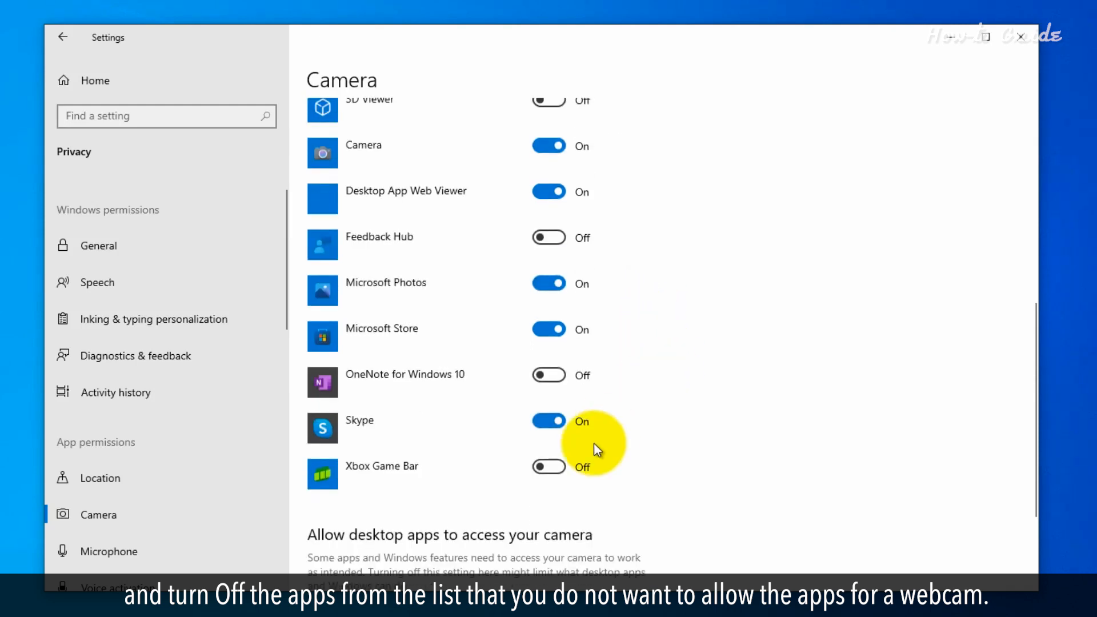
mouse_move(672, 343)
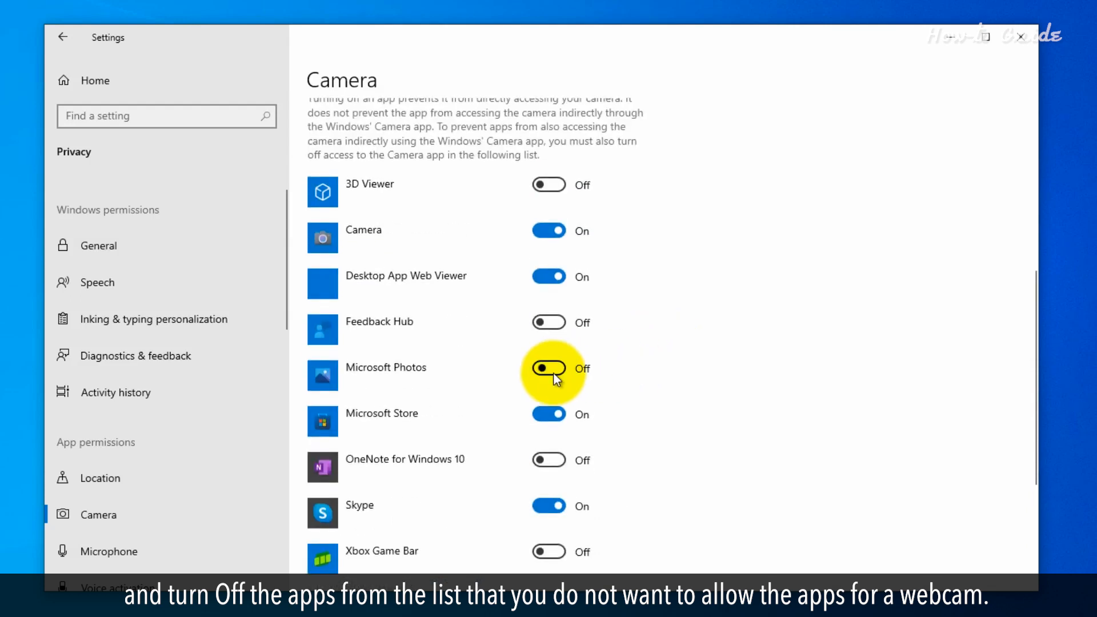
left_click(550, 413)
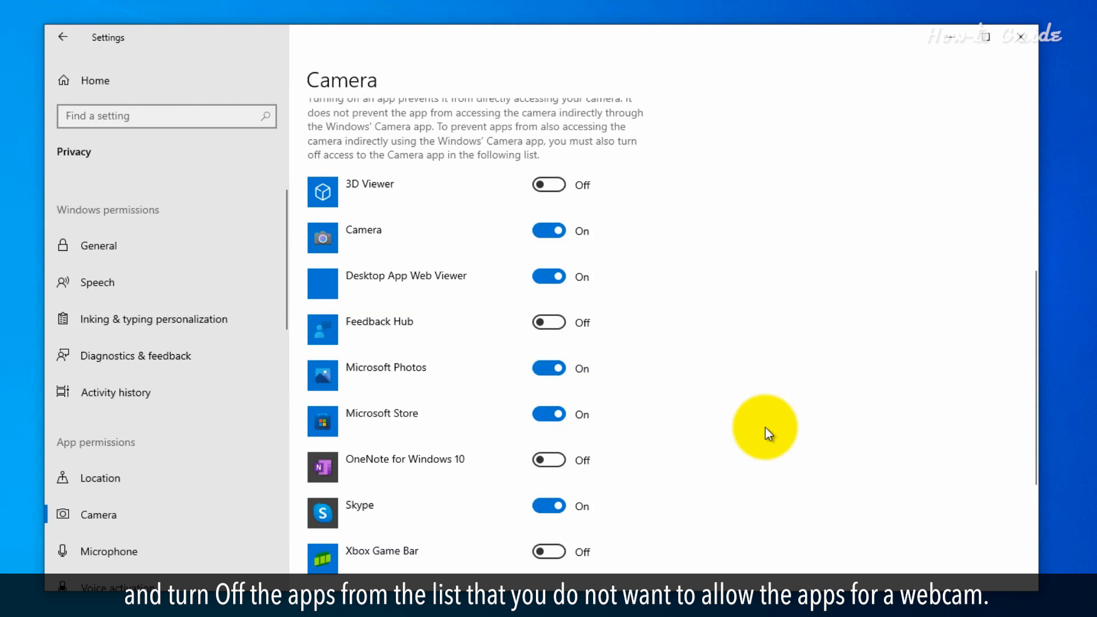
scroll("down", 3)
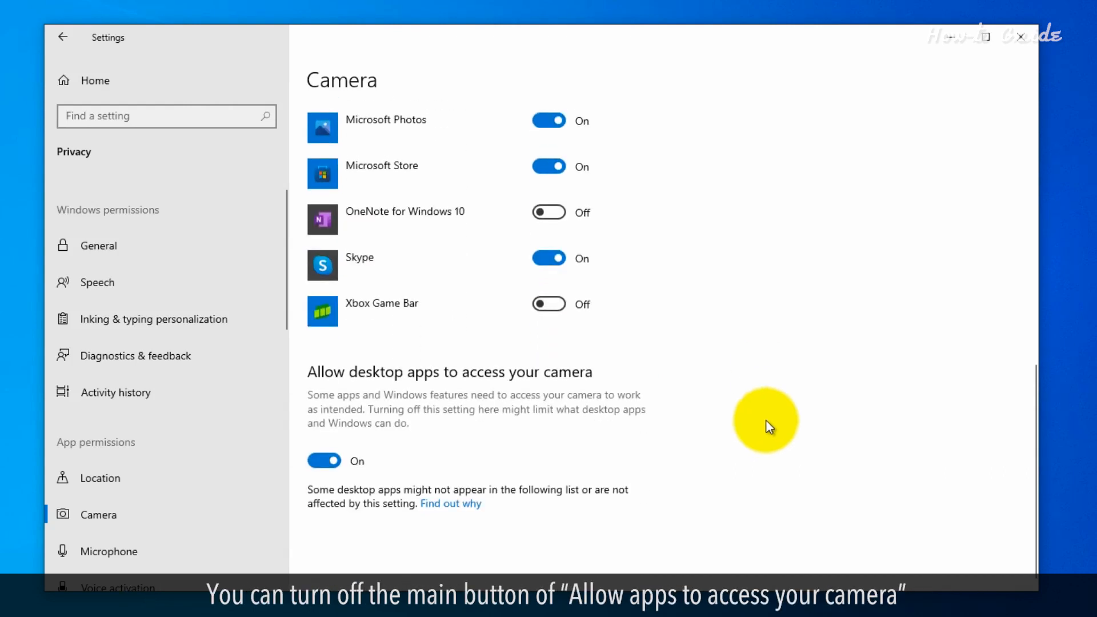
scroll("up", 3)
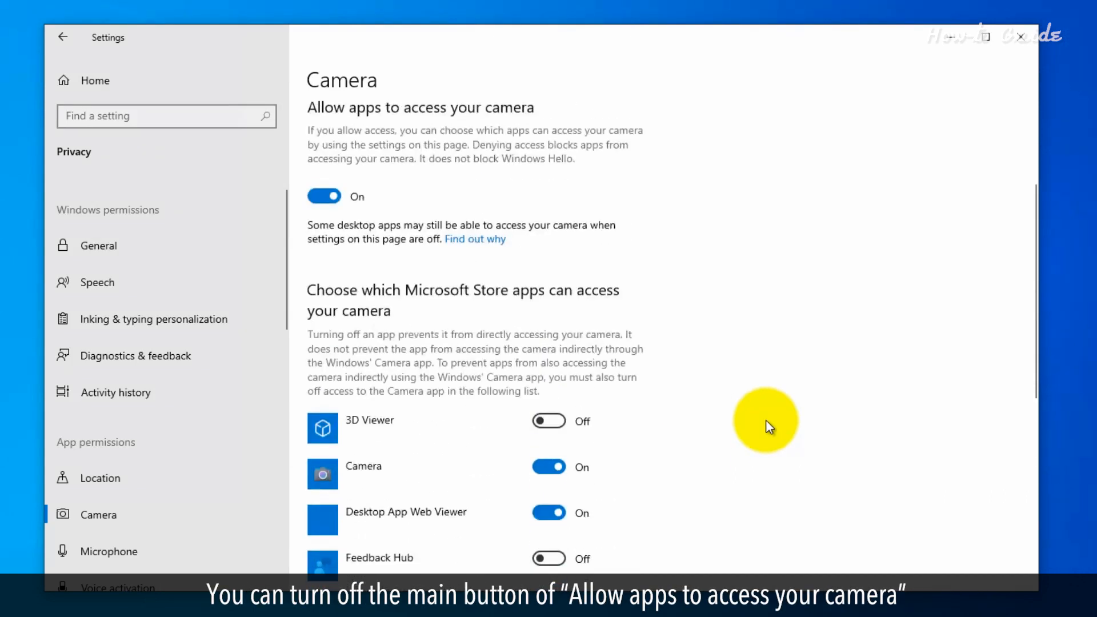
scroll("up", 3)
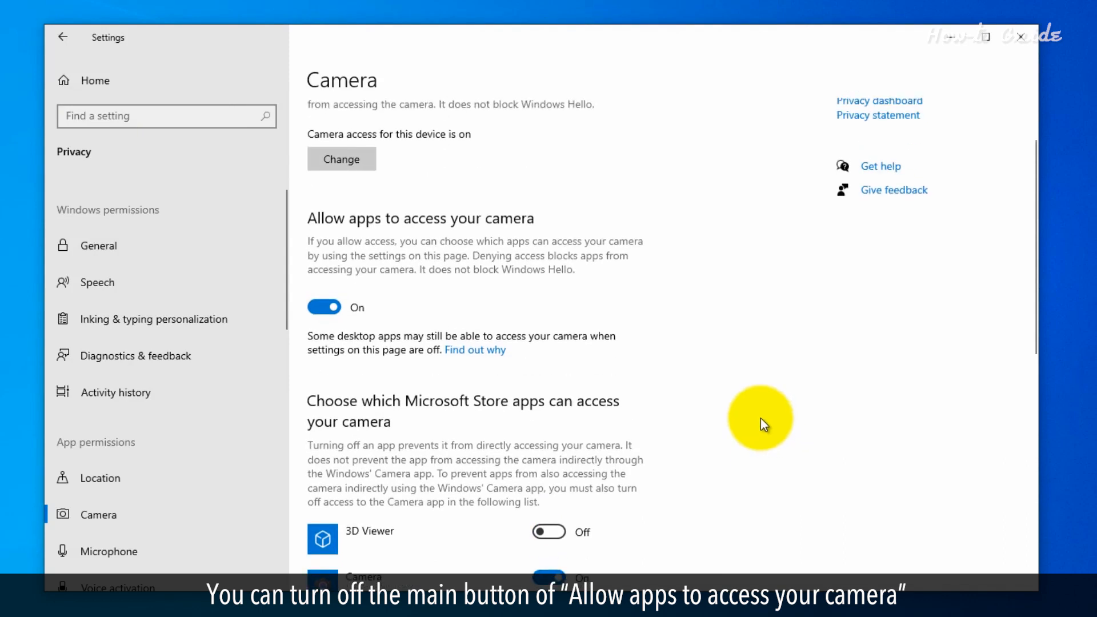
mouse_move(323, 308)
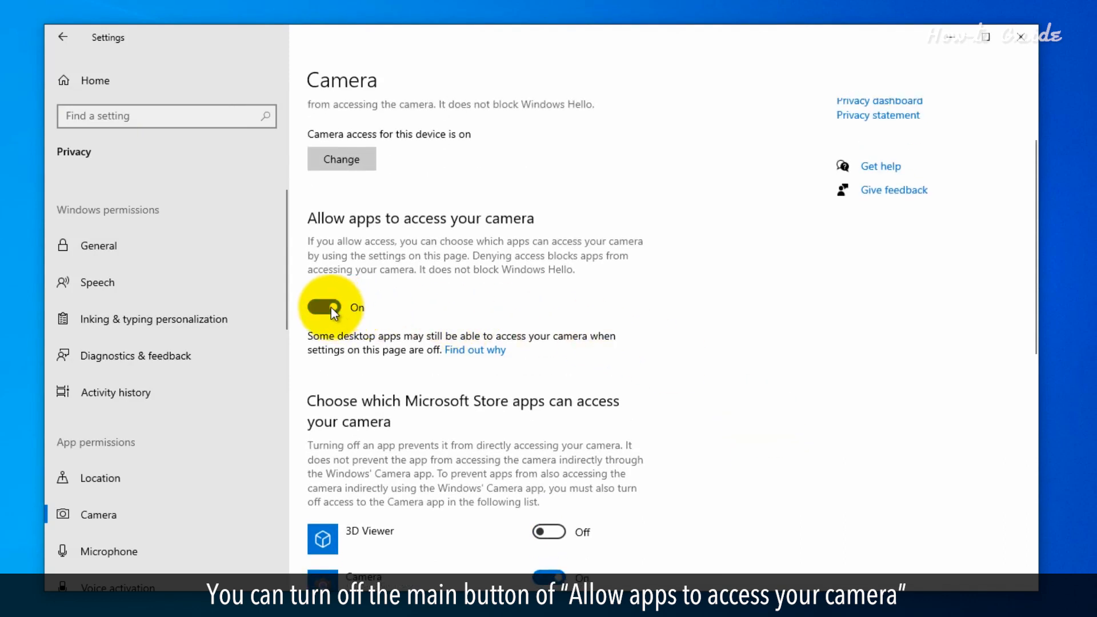
left_click(323, 308)
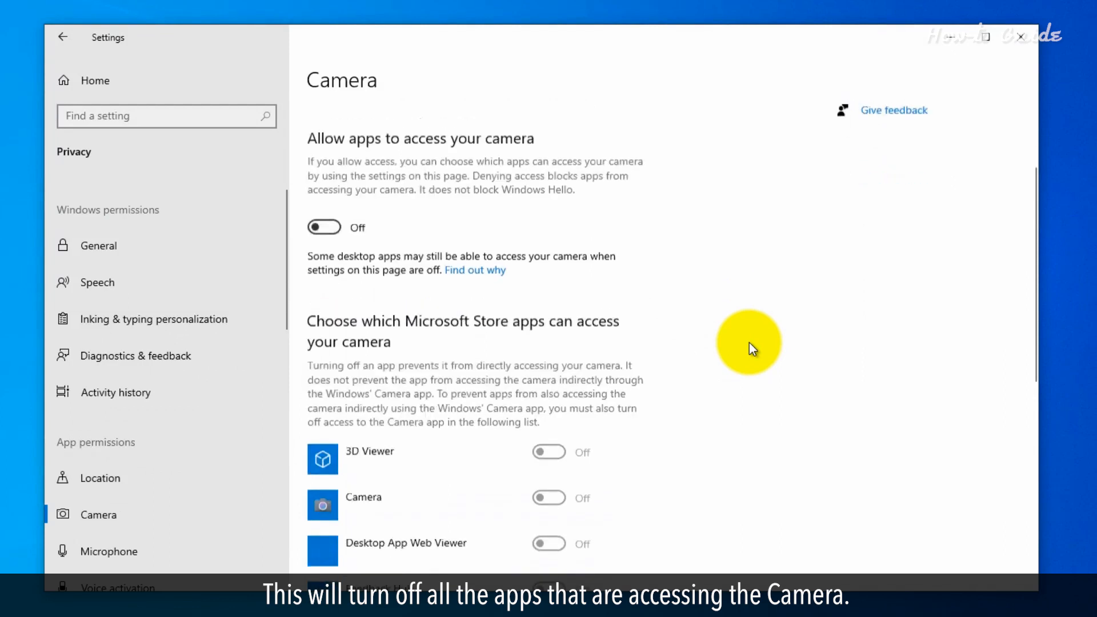
scroll("down", 3)
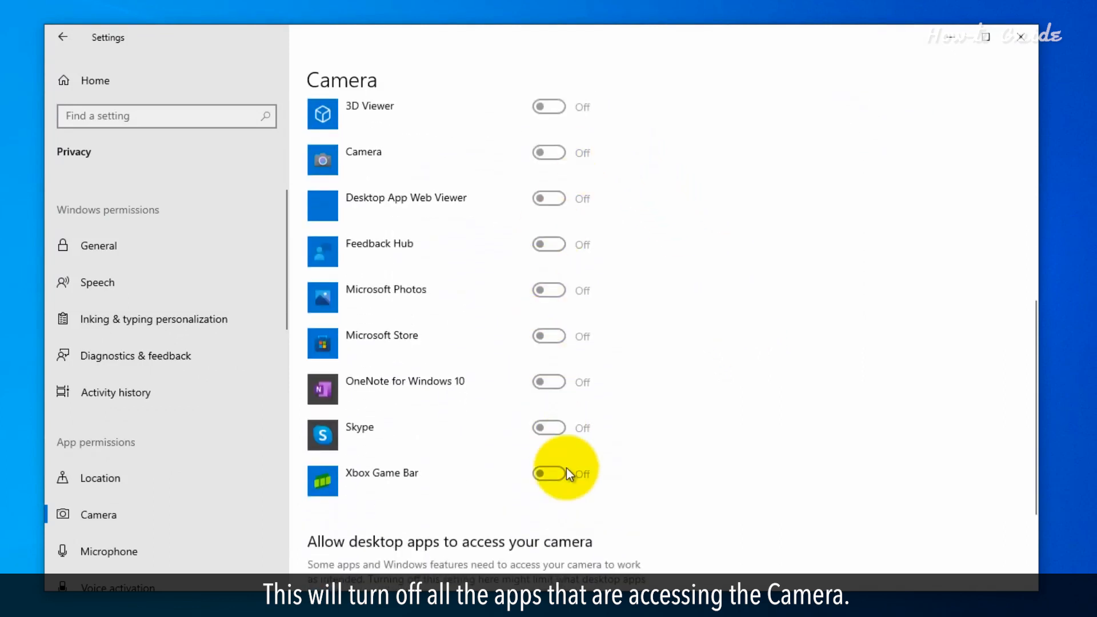
scroll("up", 3)
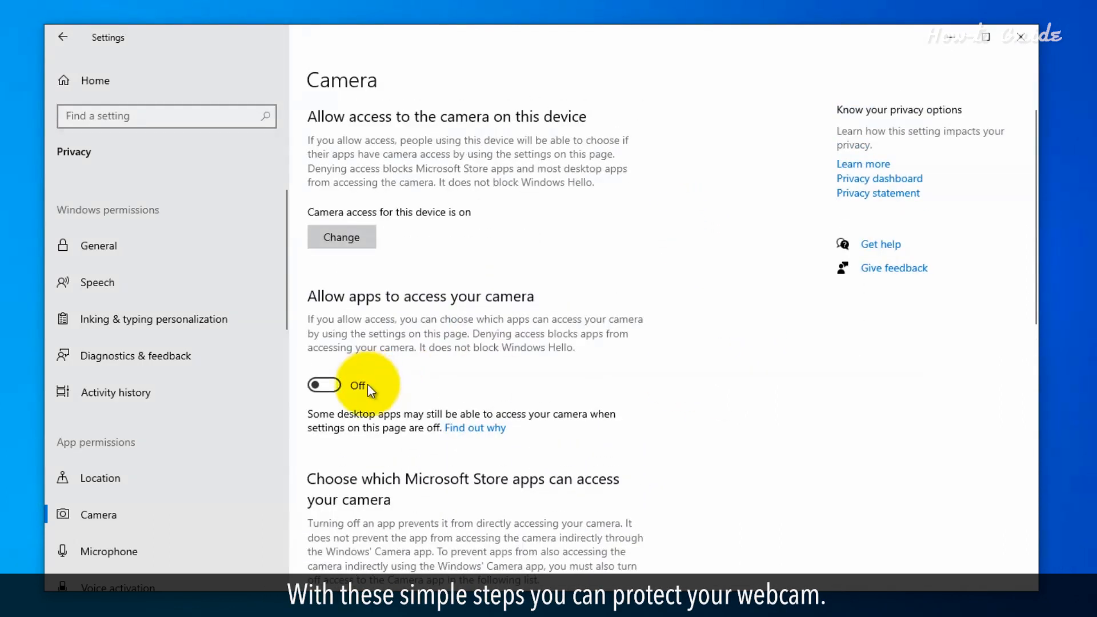
left_click(323, 386)
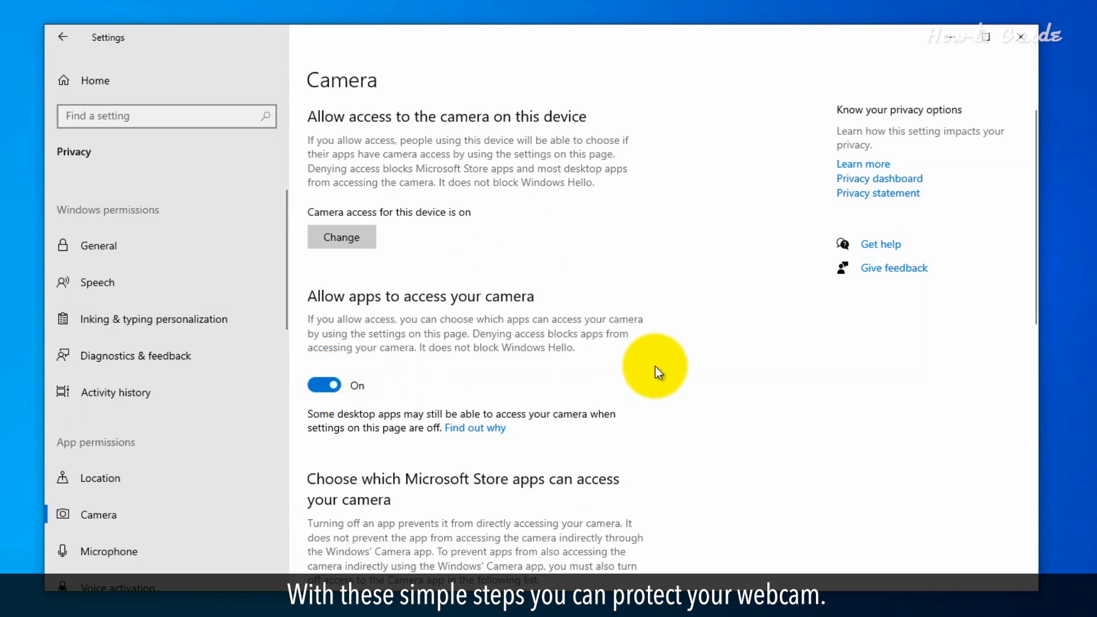
scroll("down", 3)
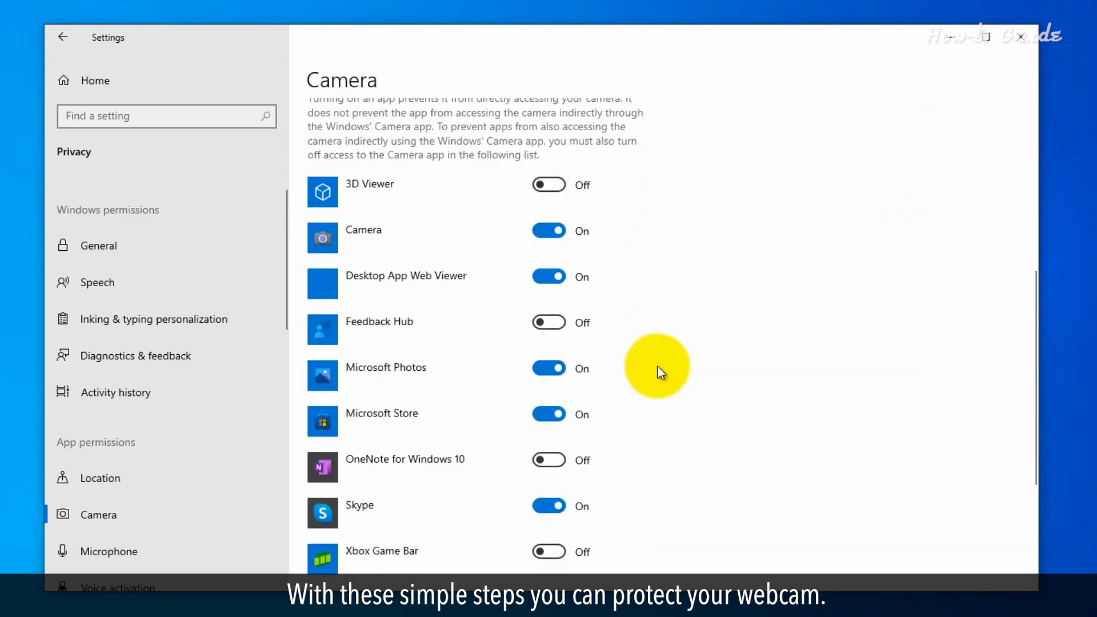